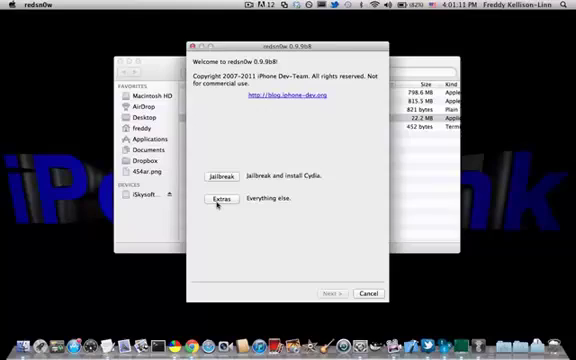
Step: Load iPod4,1_5.0_9A334_Restore.ipsw as the firmware via Extras > Select IPSW
{"action": "left_click", "coordinate": [215, 199]}
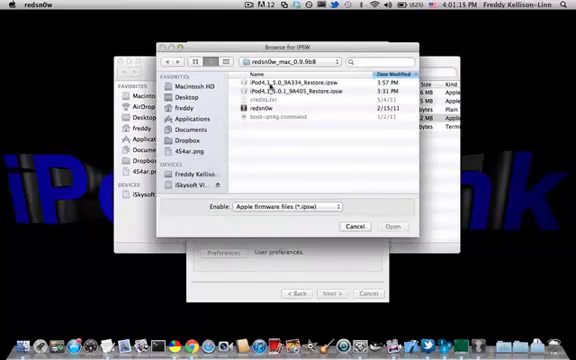
{"action": "left_click", "coordinate": [300, 81]}
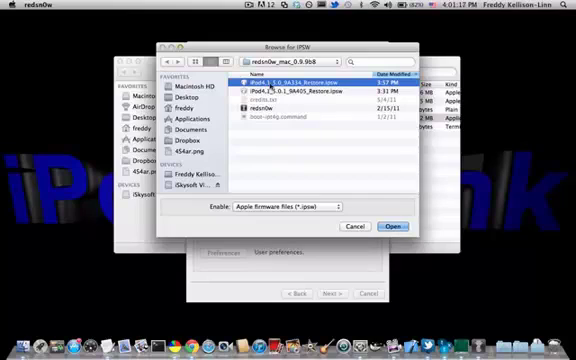
{"action": "left_click", "coordinate": [396, 226]}
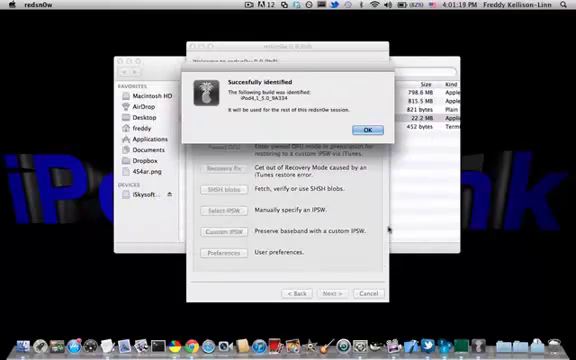
Step: Dismiss the alert confirming build iPod4,1_5.0_9A334 was identified
{"action": "left_click", "coordinate": [366, 128]}
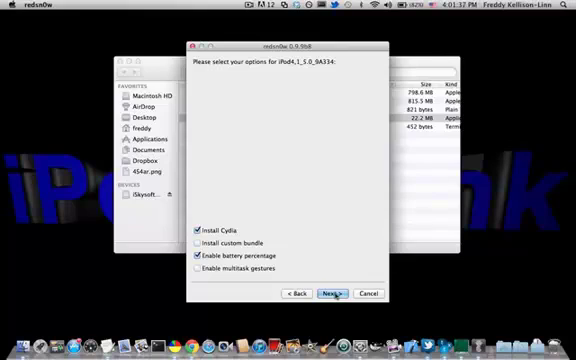
Step: Accept the jailbreak options and step through the power-off and DFU-mode instructions
{"action": "left_click", "coordinate": [333, 292]}
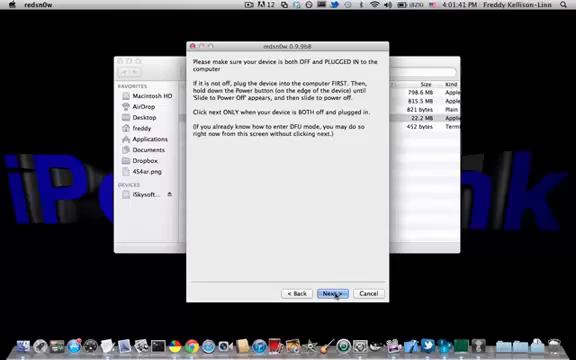
{"action": "left_click", "coordinate": [333, 293]}
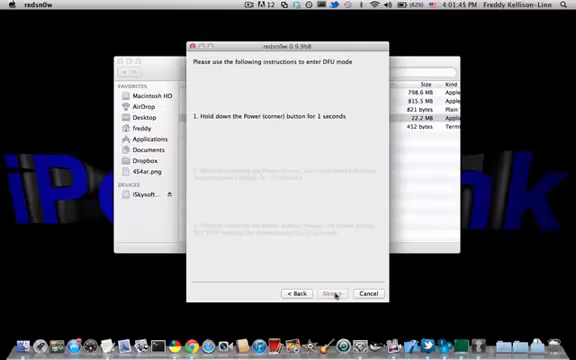
{"action": "left_click", "coordinate": [333, 292]}
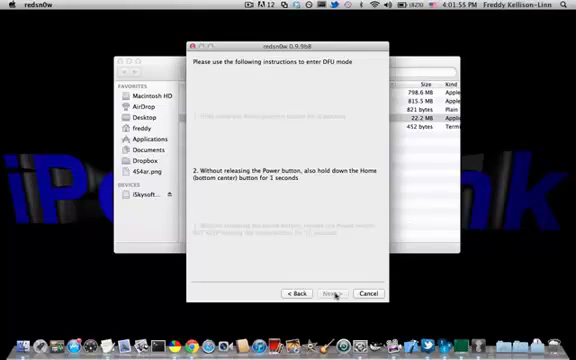
{"action": "left_click", "coordinate": [334, 293]}
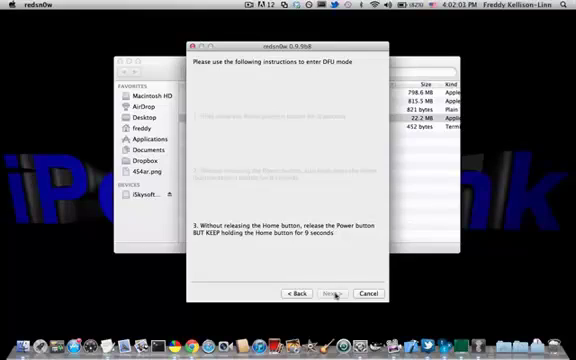
{"action": "left_click", "coordinate": [334, 293]}
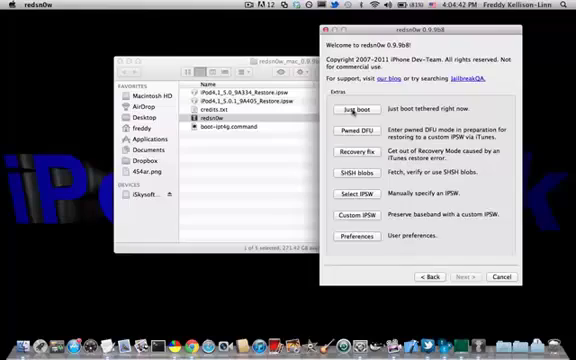
Step: Start Just boot with the iPod off and plugged in, then follow the DFU steps
{"action": "left_click", "coordinate": [352, 108]}
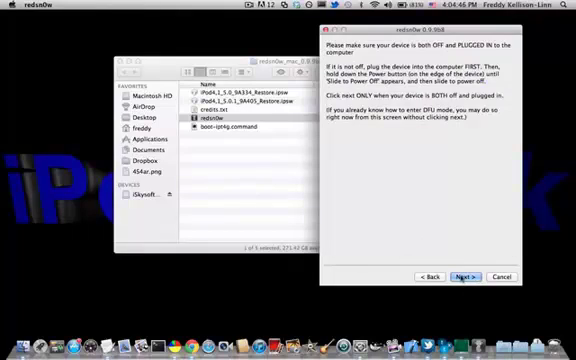
{"action": "left_click", "coordinate": [467, 276]}
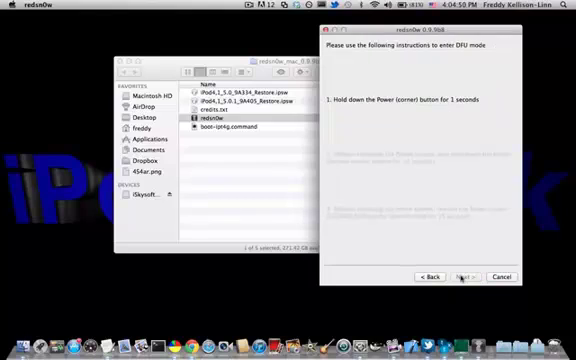
{"action": "left_click", "coordinate": [465, 276]}
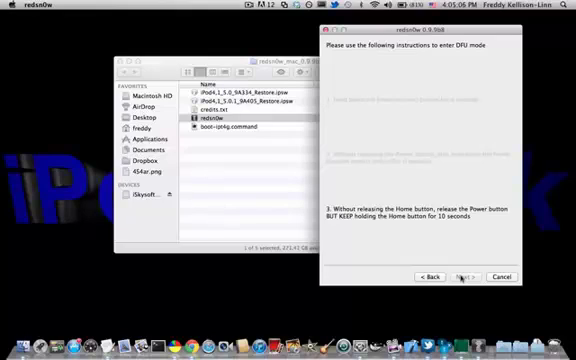
{"action": "left_click", "coordinate": [466, 276]}
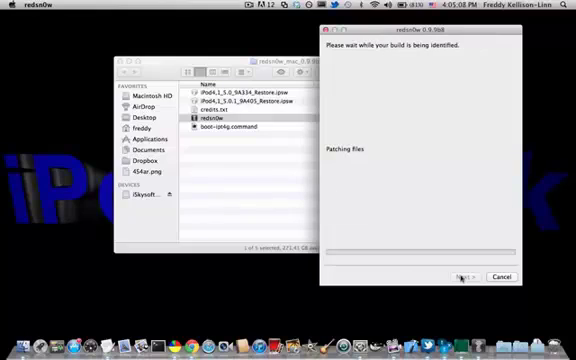